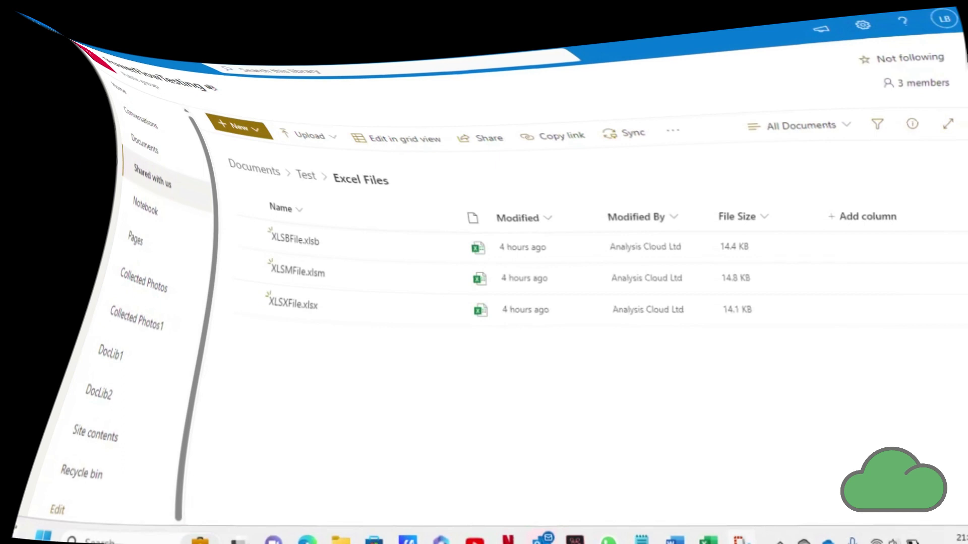
Step: Create the Excel Files folder in the Test library and show it empty
{"action": "left_click", "coordinate": [305, 171]}
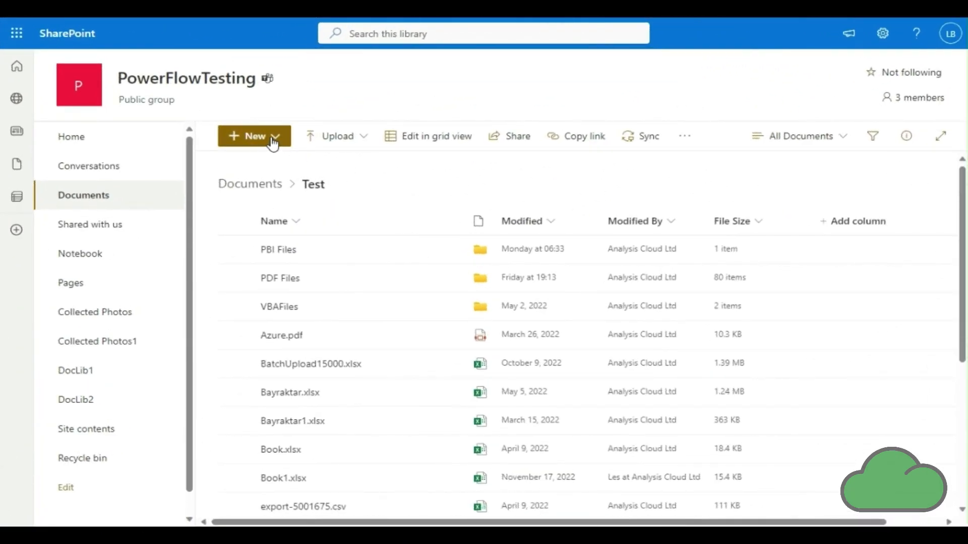
{"action": "left_click", "coordinate": [254, 136]}
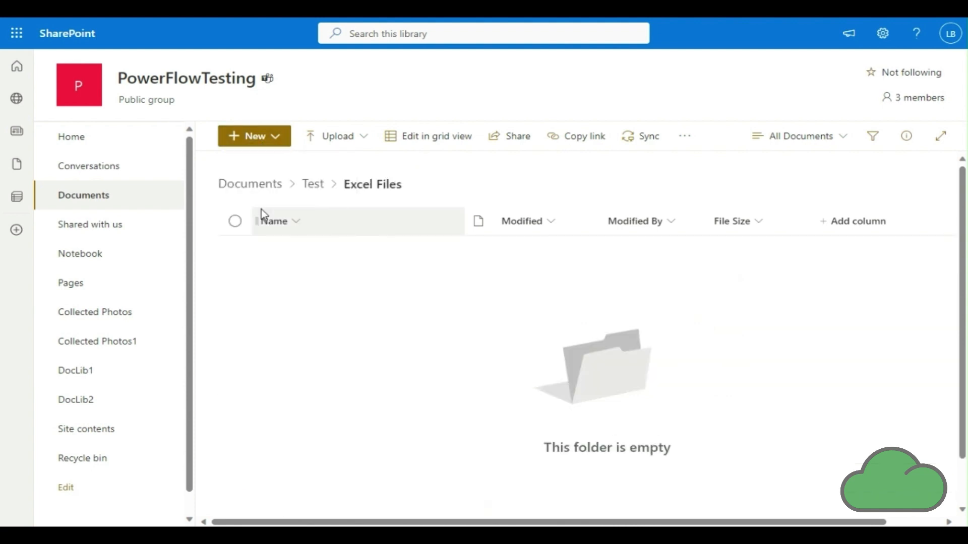
Step: Name the new blank workbook XLSBFiles so it appears in the Excel Files folder
{"action": "left_click", "coordinate": [253, 136]}
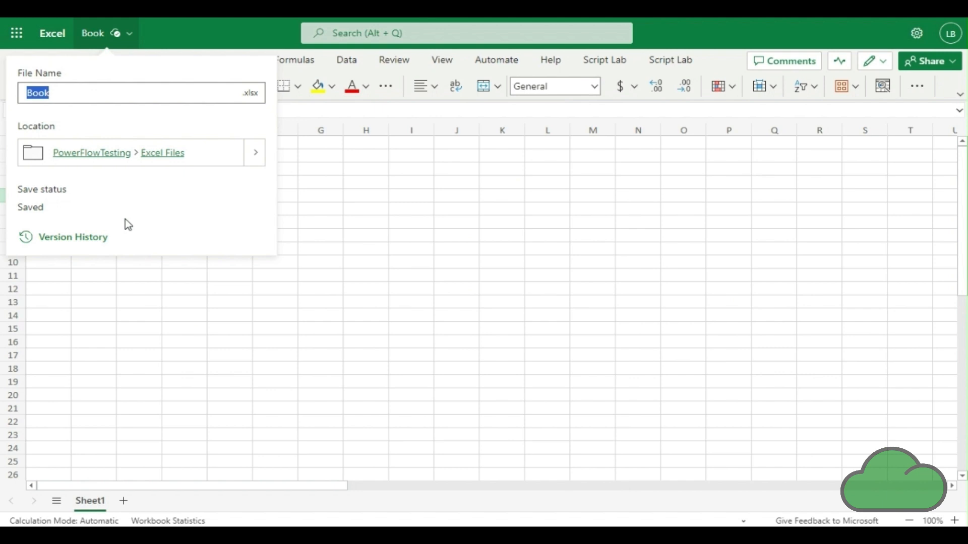
{"action": "type", "text": "XLSBFile"}
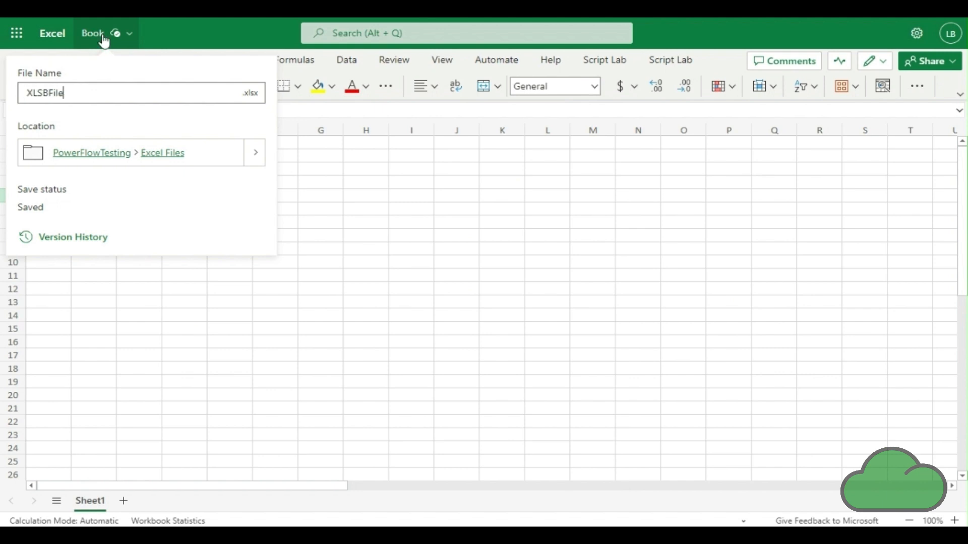
{"action": "type", "text": "s"}
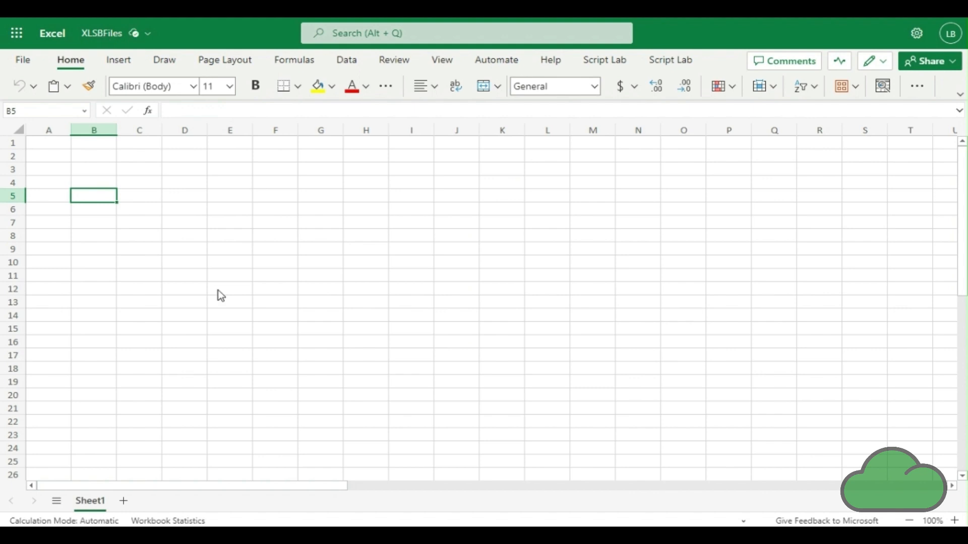
{"action": "left_click", "coordinate": [103, 33]}
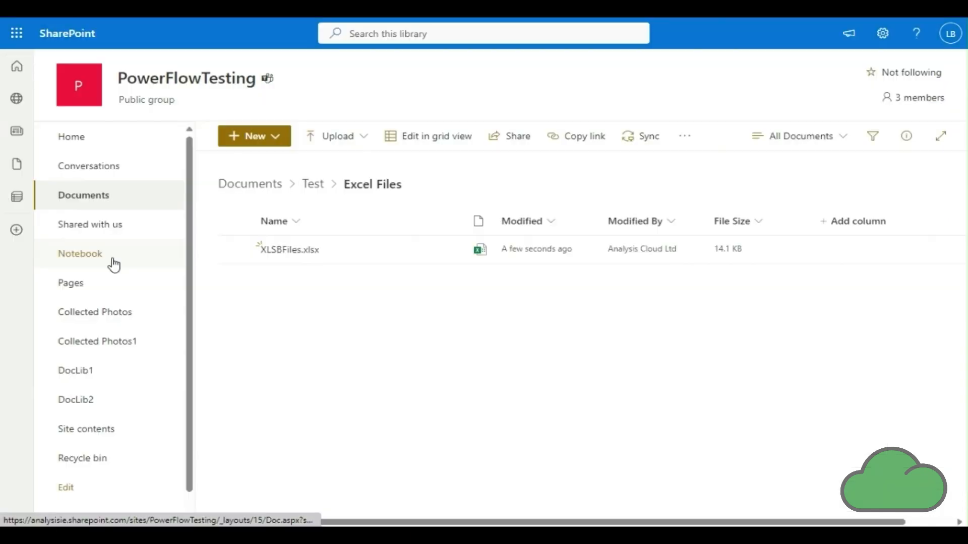
{"action": "mouse_move", "coordinate": [424, 256]}
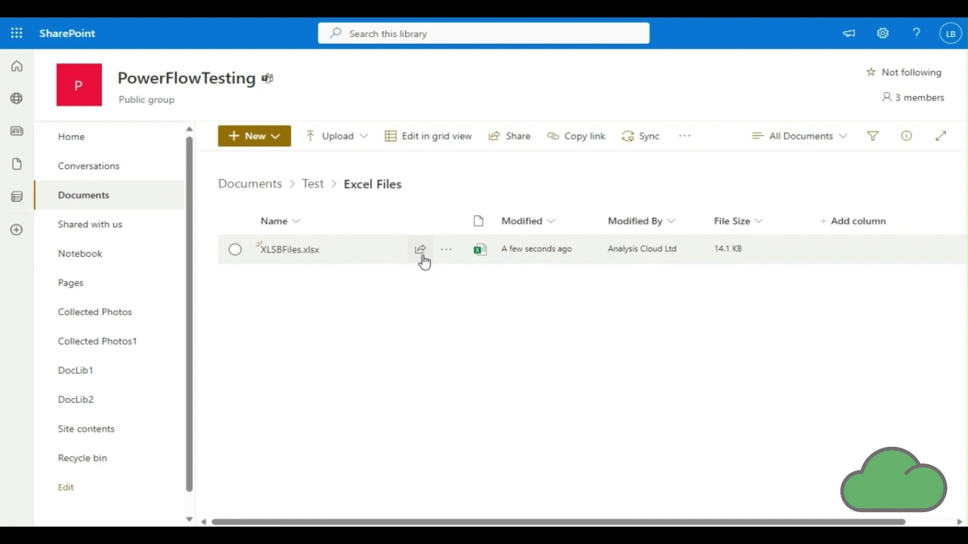
Step: Rename the workbook to XLSBFile and open it in the Excel desktop app
{"action": "left_click", "coordinate": [235, 249]}
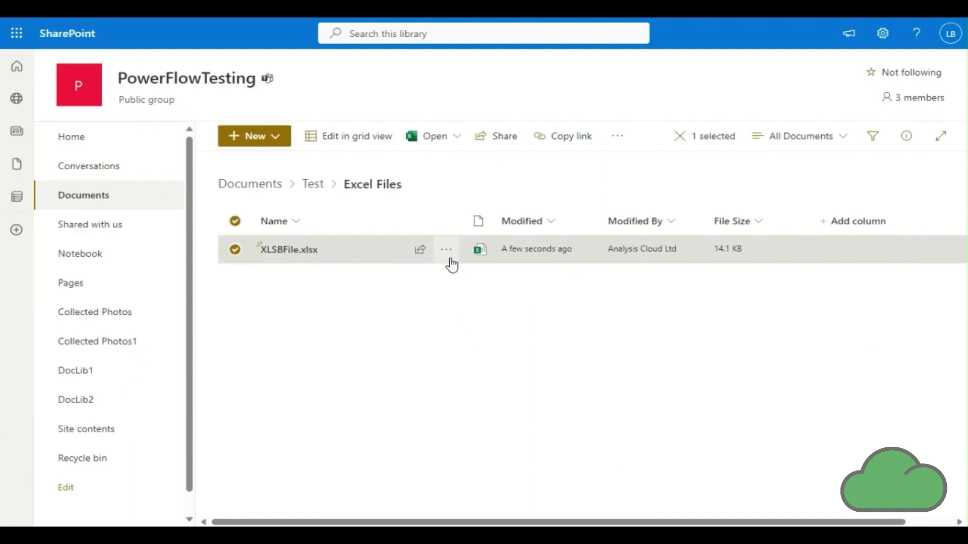
{"action": "mouse_move", "coordinate": [482, 338]}
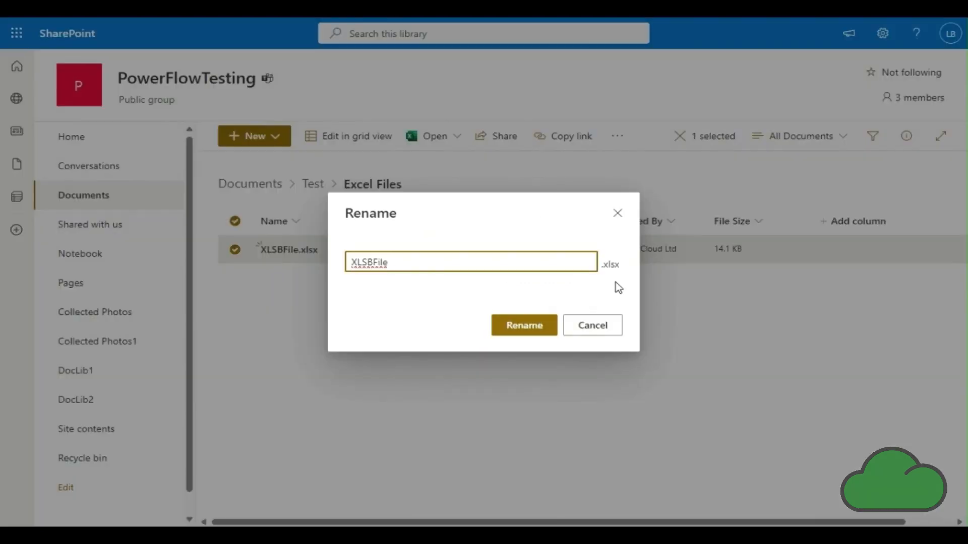
{"action": "left_click", "coordinate": [523, 325]}
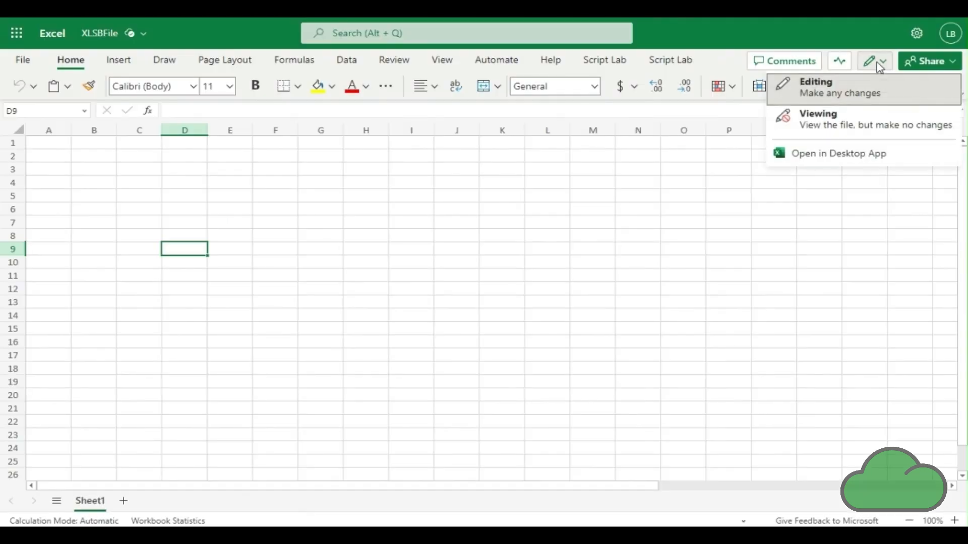
{"action": "mouse_move", "coordinate": [852, 154]}
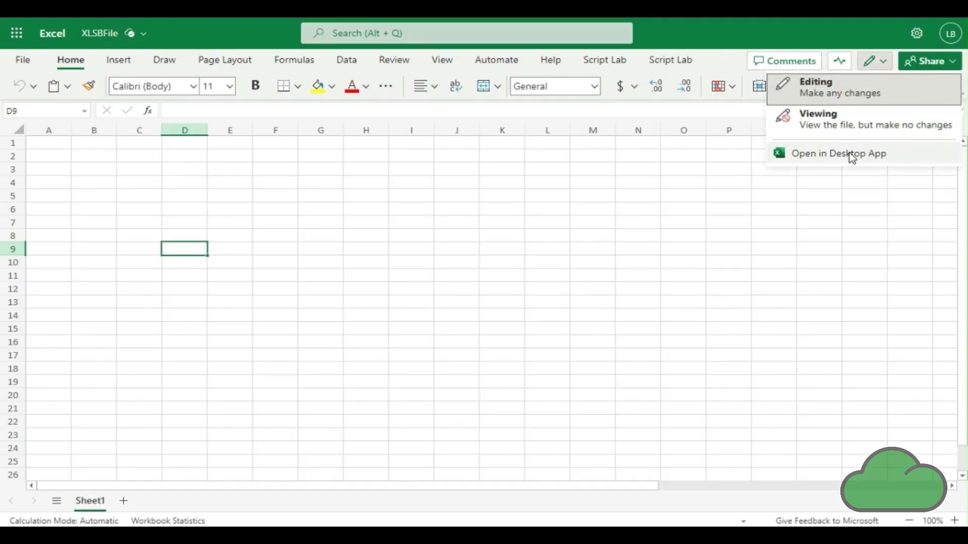
{"action": "left_click", "coordinate": [837, 153]}
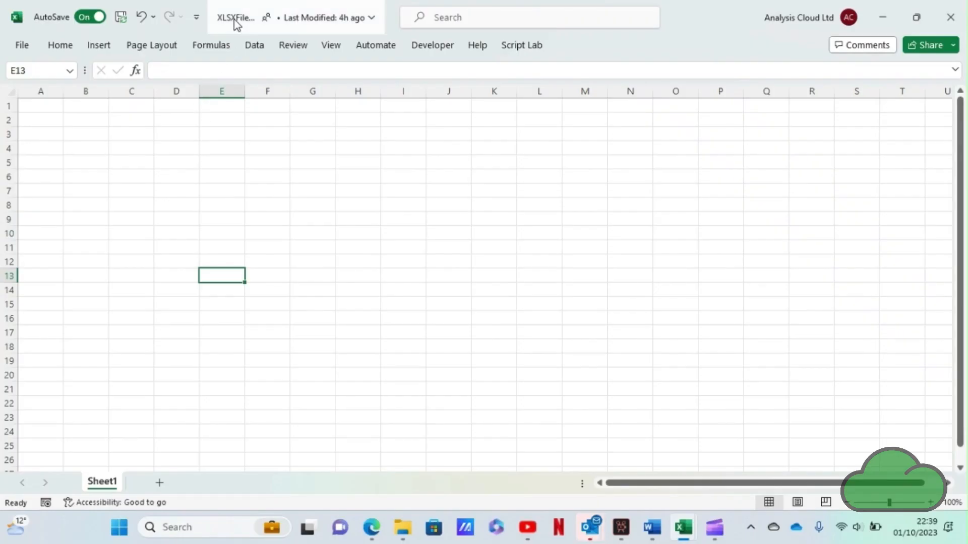
Step: Save a copy as Excel Binary Workbook XLSBFile.xlsb in the Excel Files folder
{"action": "left_click", "coordinate": [236, 17]}
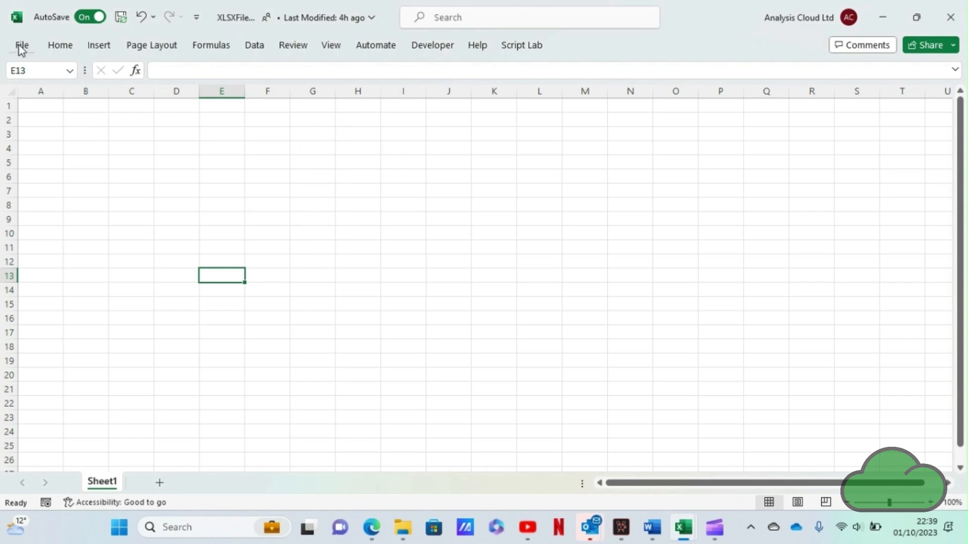
{"action": "left_click", "coordinate": [21, 45]}
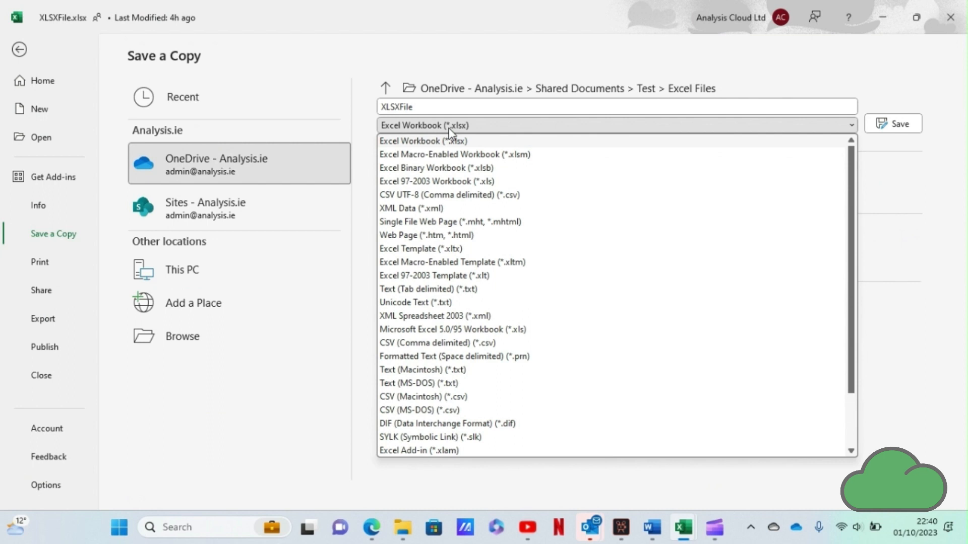
{"action": "left_click", "coordinate": [423, 167]}
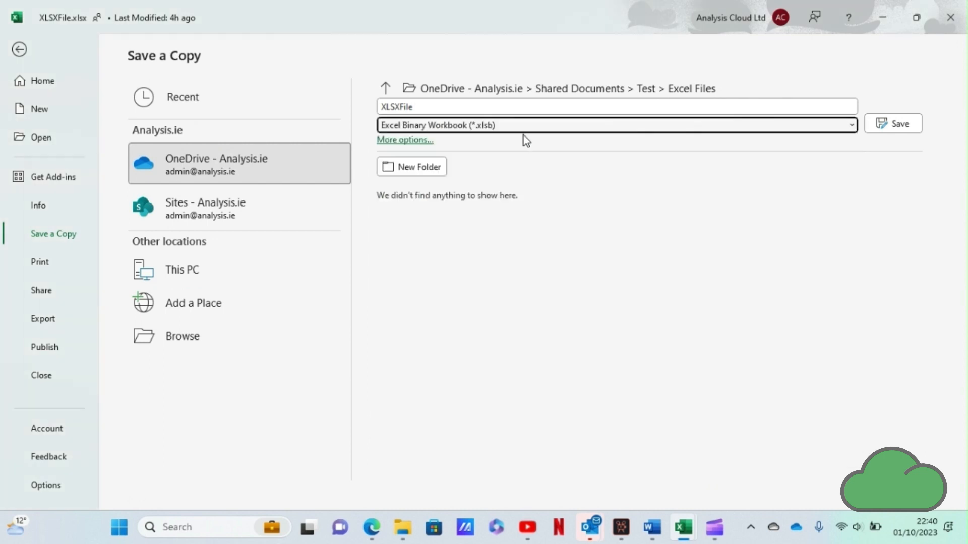
{"action": "left_click", "coordinate": [892, 123]}
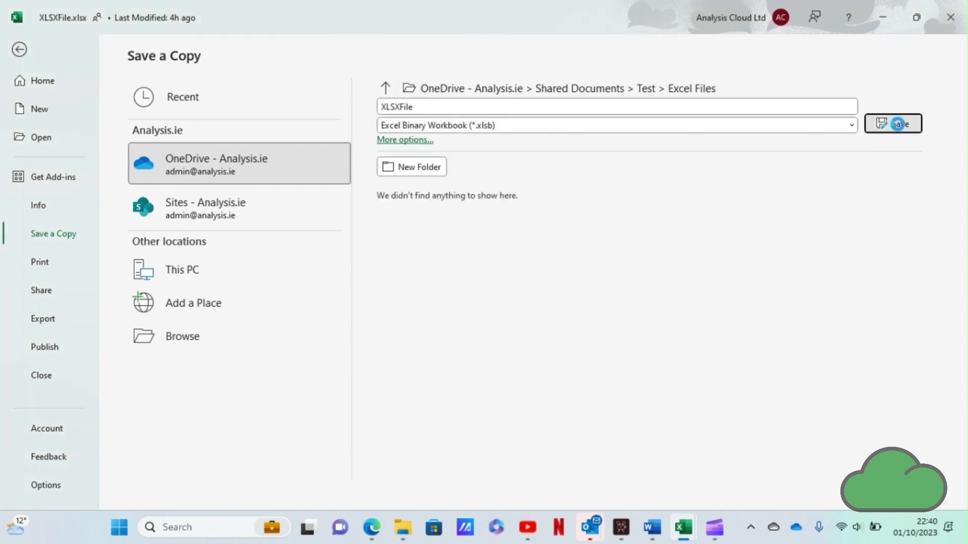
{"action": "left_click", "coordinate": [892, 124]}
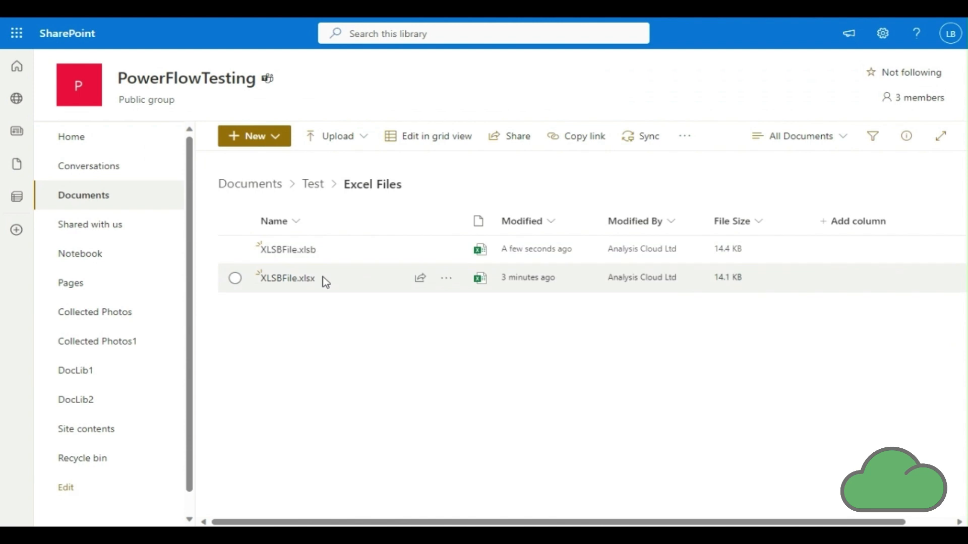
{"action": "mouse_move", "coordinate": [332, 273]}
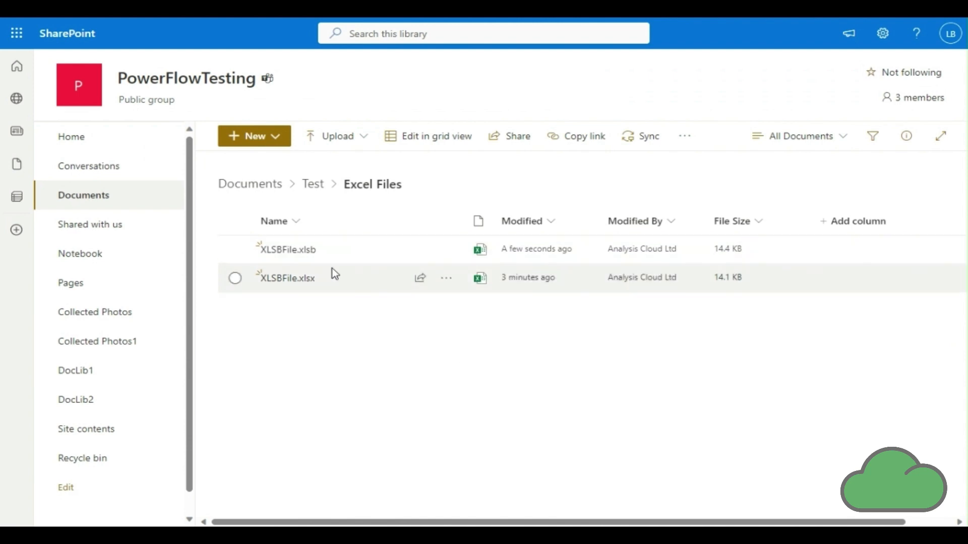
{"action": "mouse_move", "coordinate": [430, 300]}
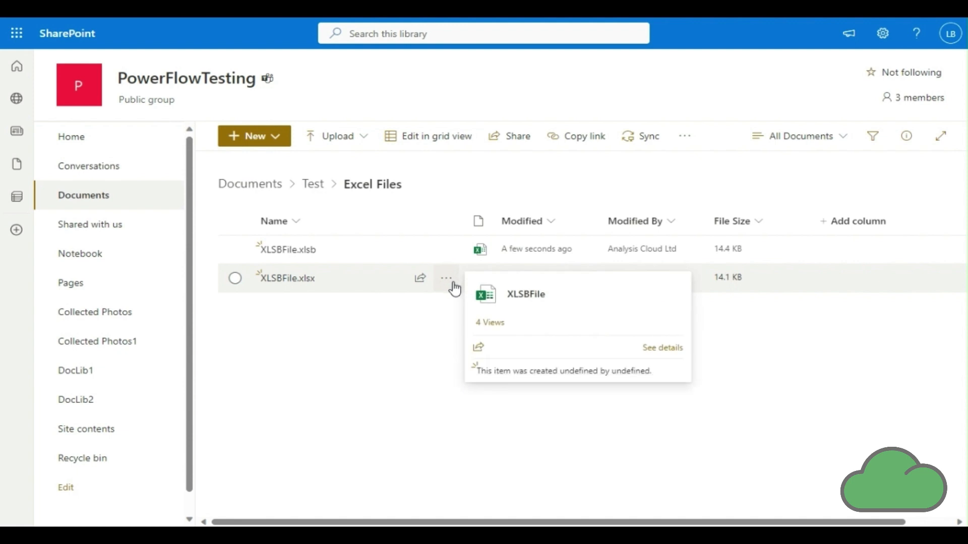
{"action": "mouse_move", "coordinate": [449, 284]}
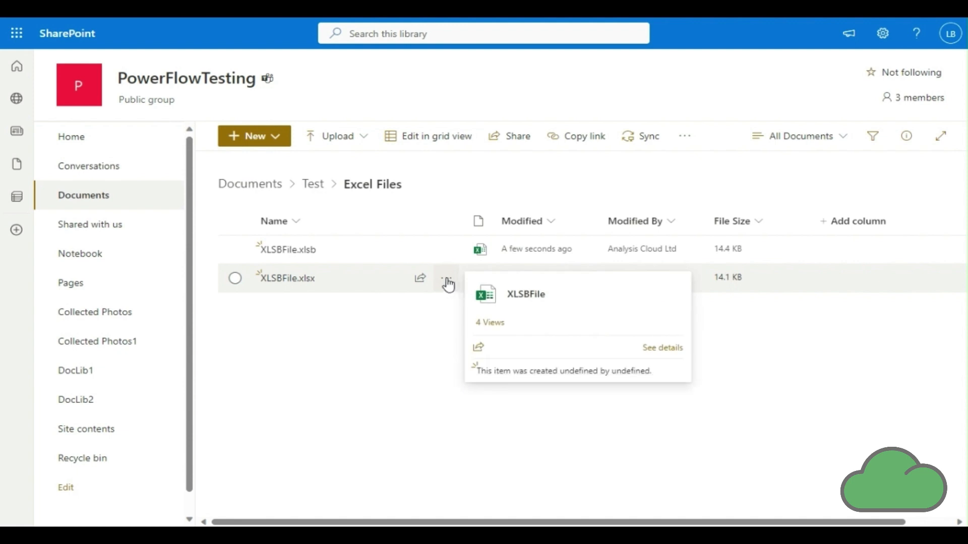